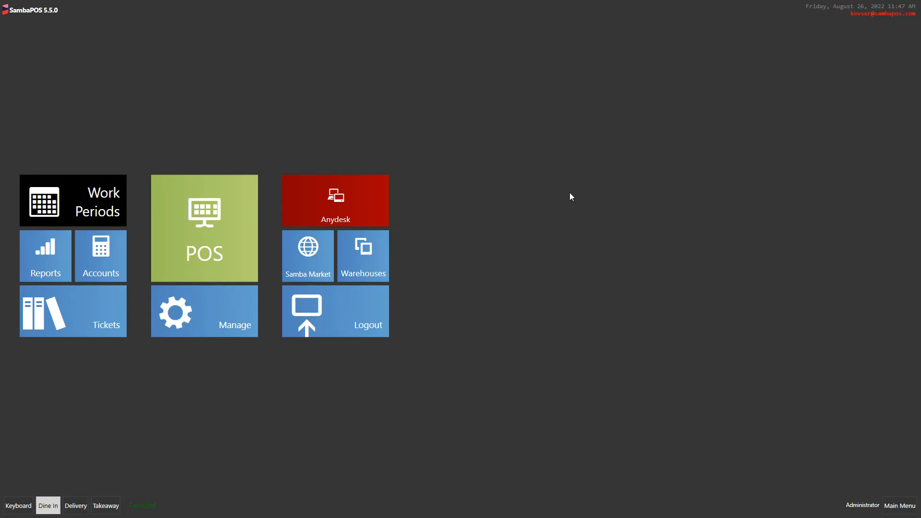
mouse_move(88, 328)
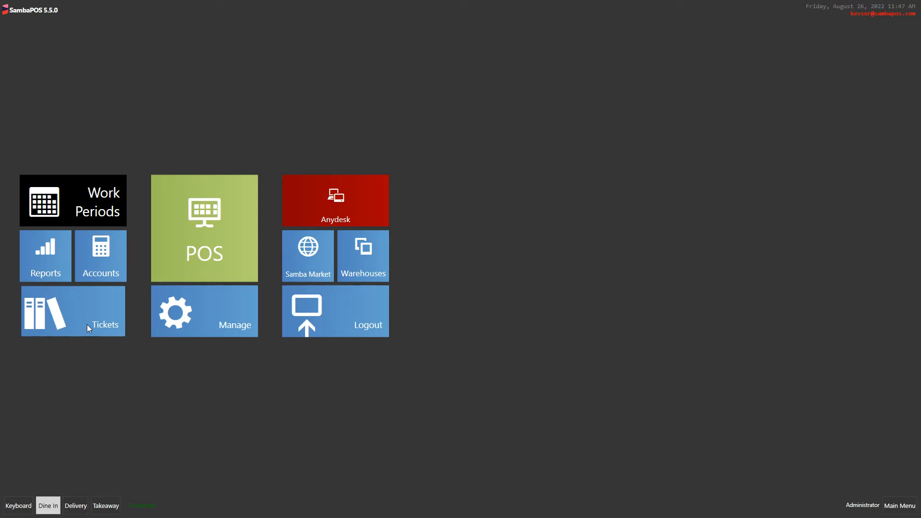
Step: Open the Tickets list showing the four open 8/26/2022 tickets and ticket 649's items
click(73, 311)
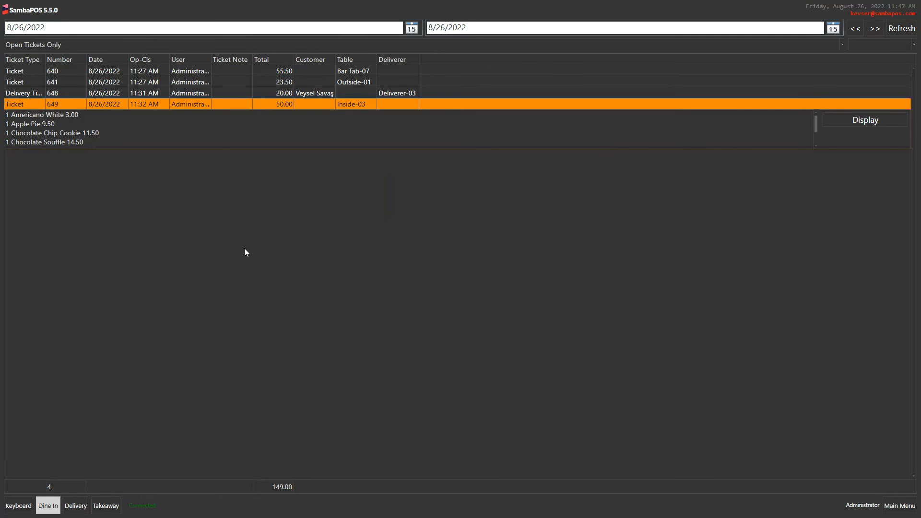
mouse_move(84, 141)
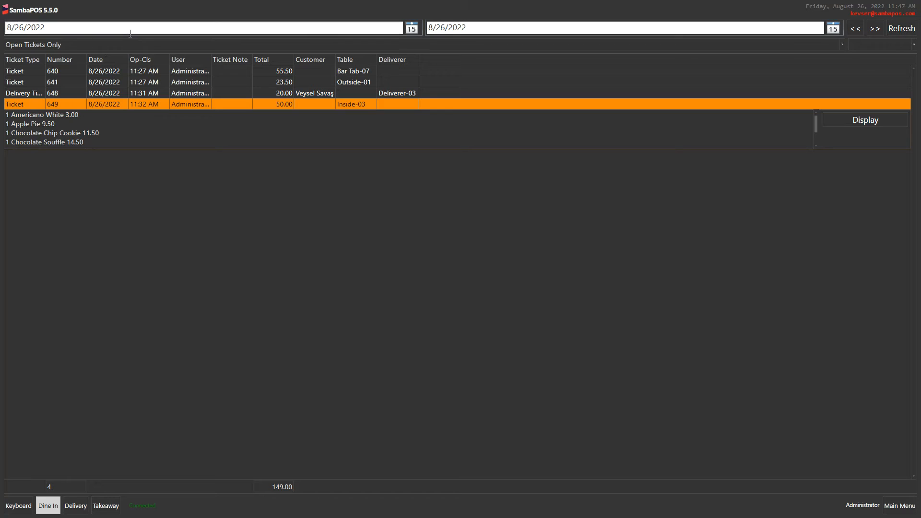
mouse_move(130, 118)
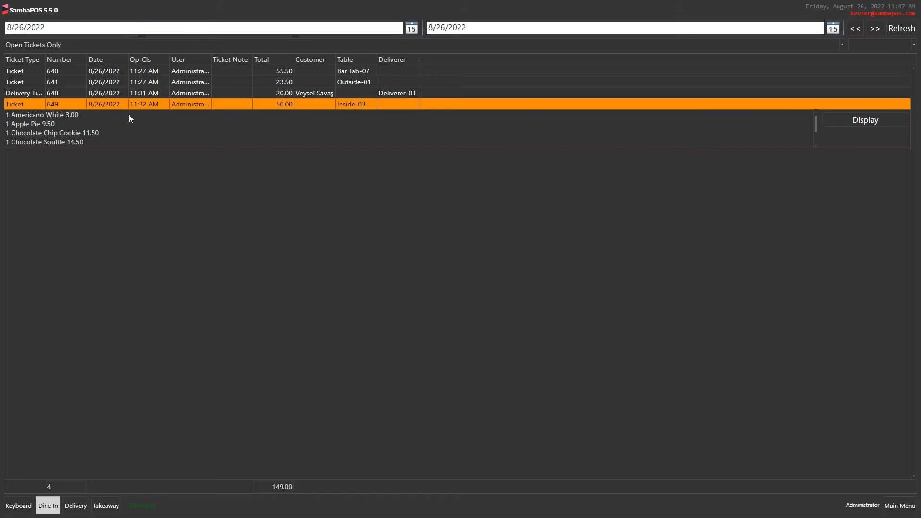
mouse_move(102, 181)
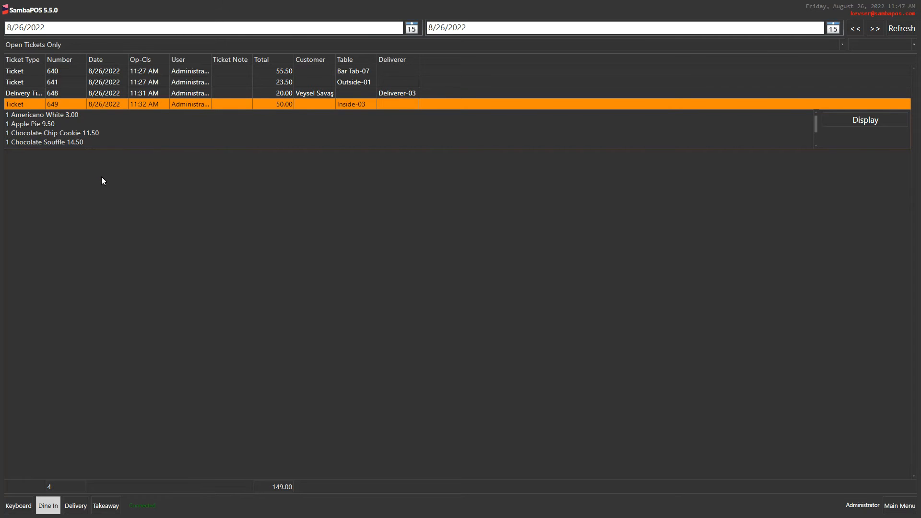
mouse_move(139, 171)
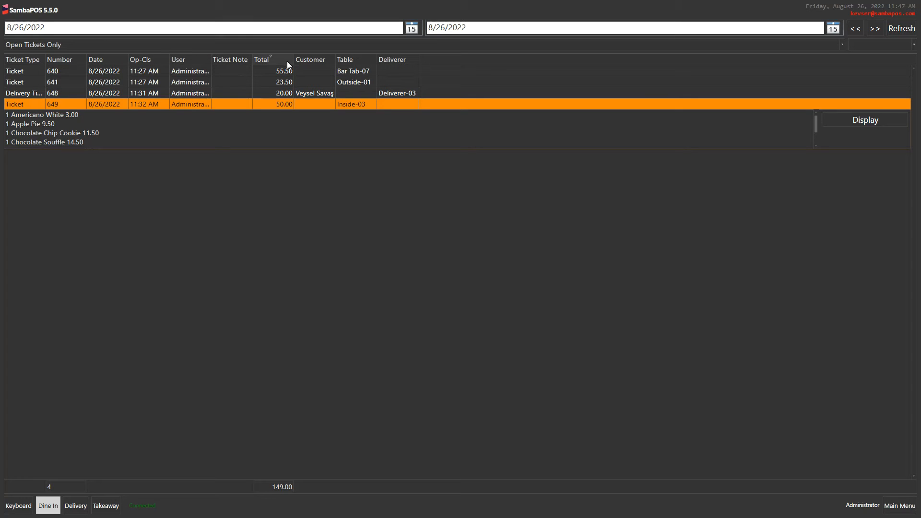
mouse_move(367, 56)
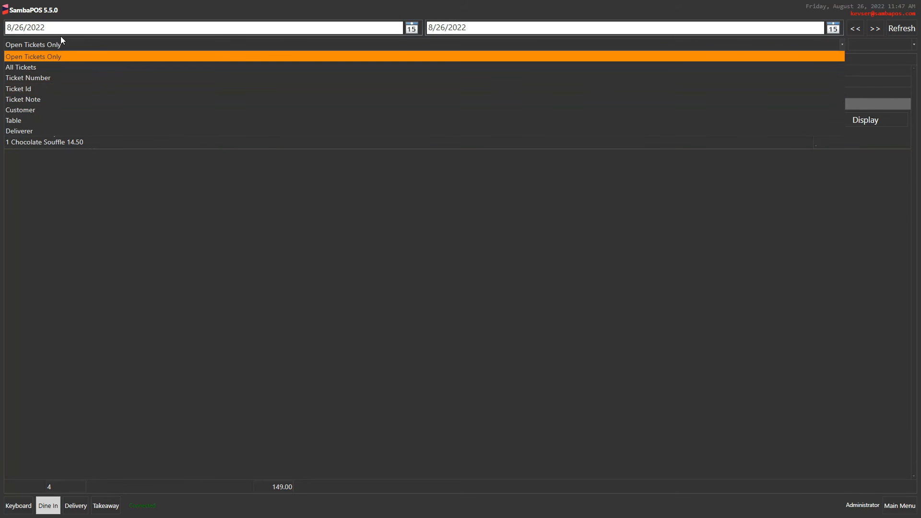
mouse_move(62, 68)
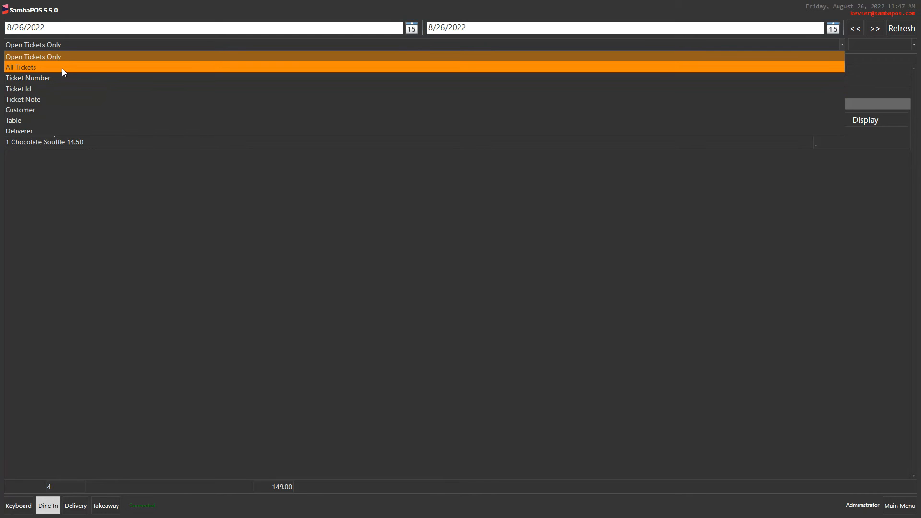
Step: Switch the filter to All Tickets and refresh, listing ten tickets totalling 502.50
click(21, 67)
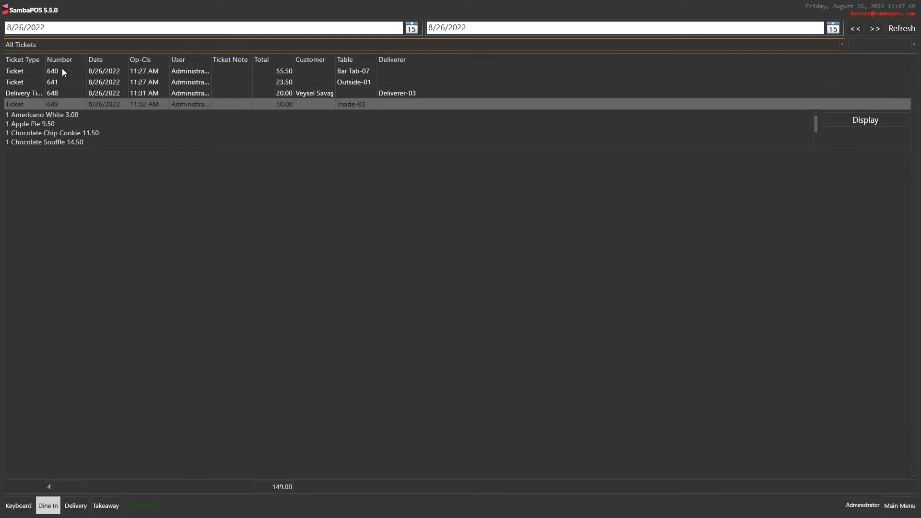
click(902, 28)
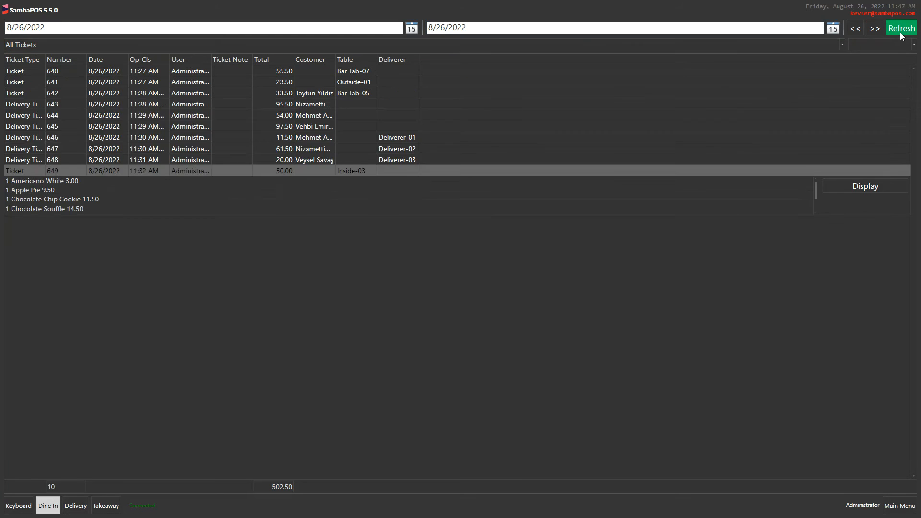
click(901, 28)
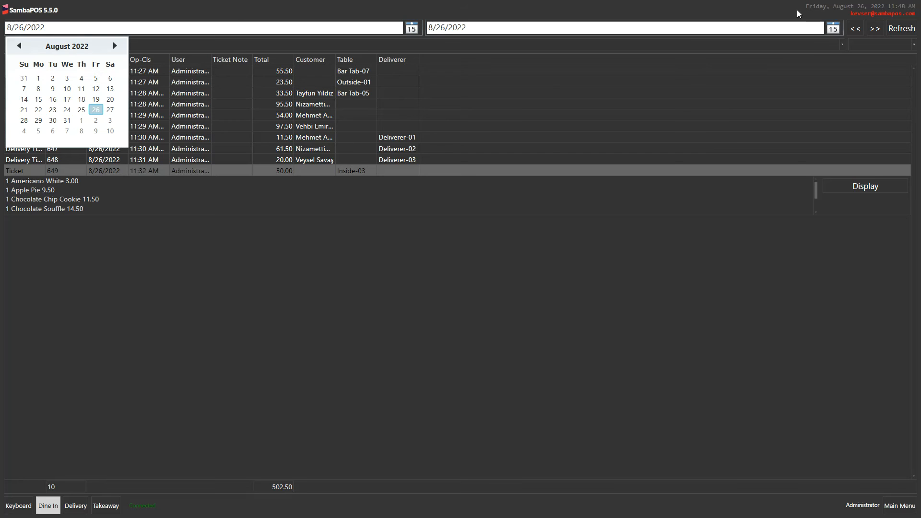
click(626, 27)
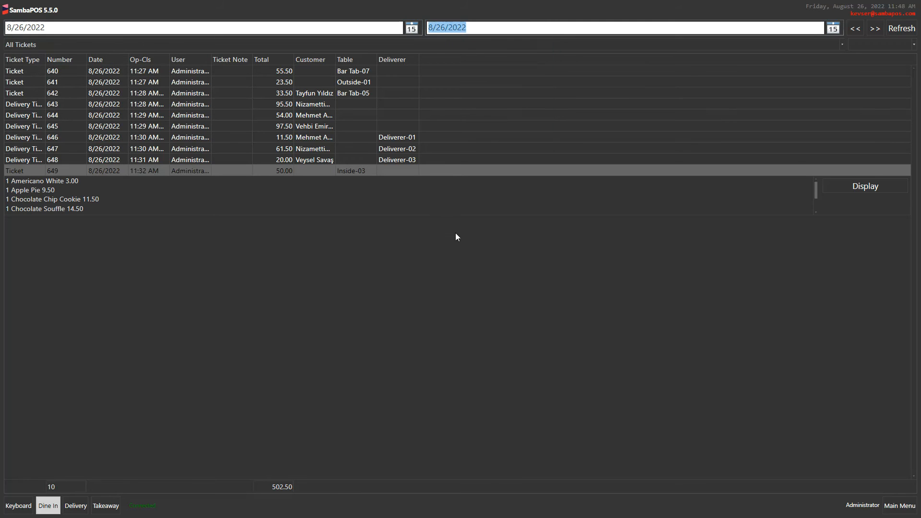
mouse_move(387, 255)
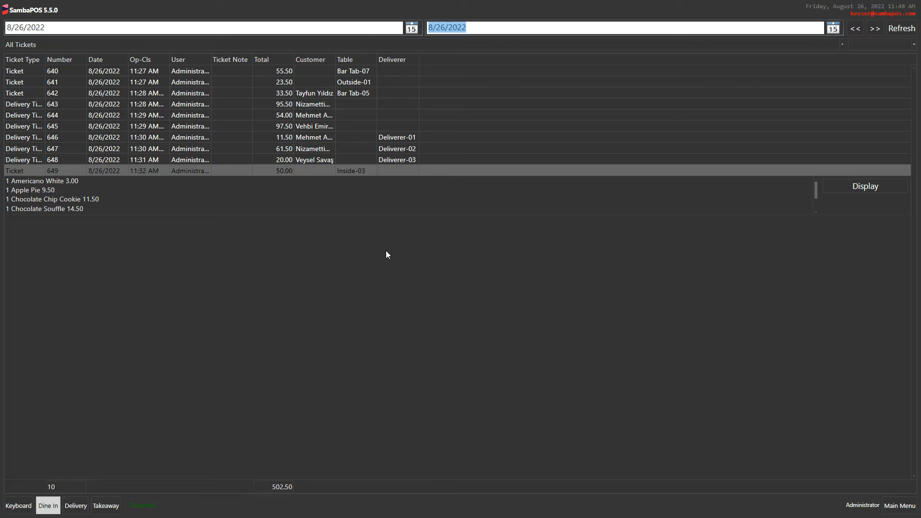
mouse_move(421, 235)
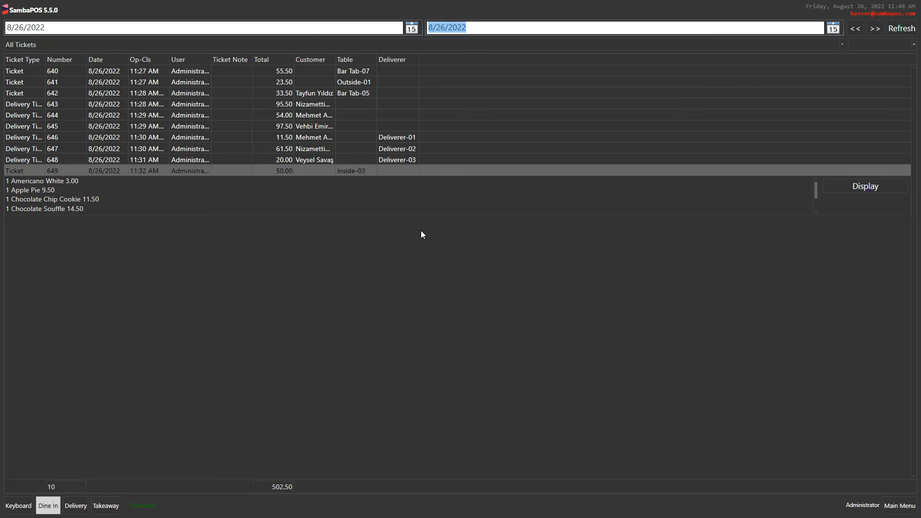
mouse_move(370, 213)
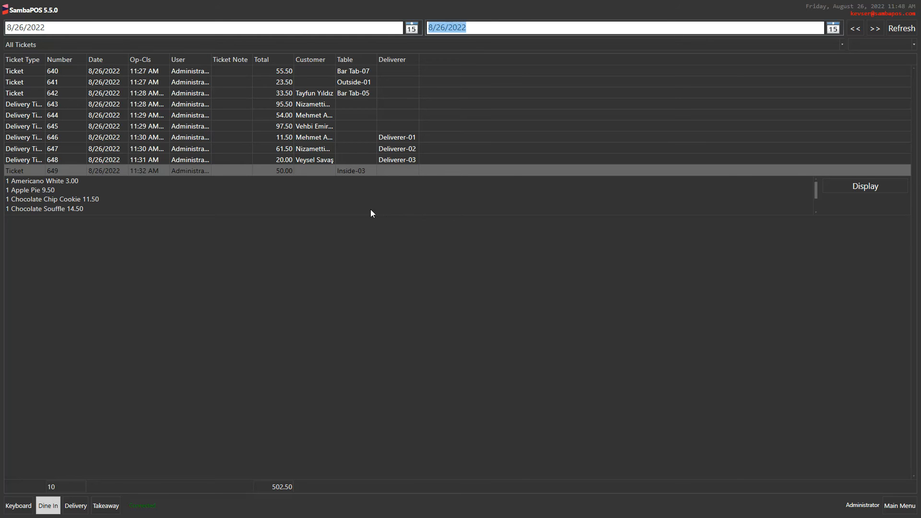
mouse_move(337, 202)
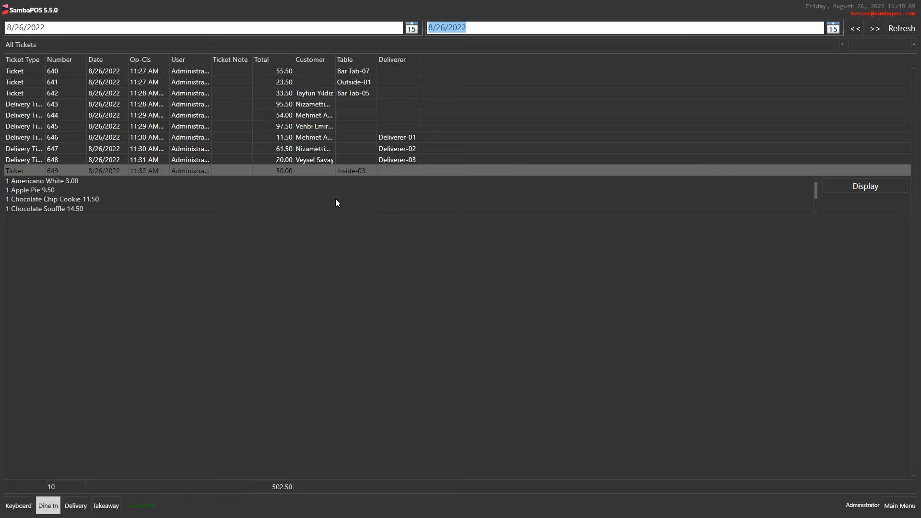
mouse_move(294, 152)
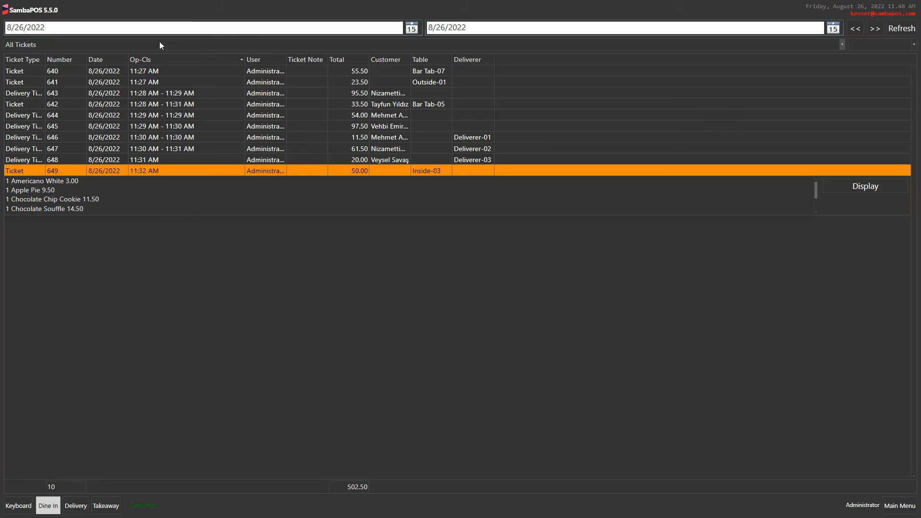
mouse_move(563, 187)
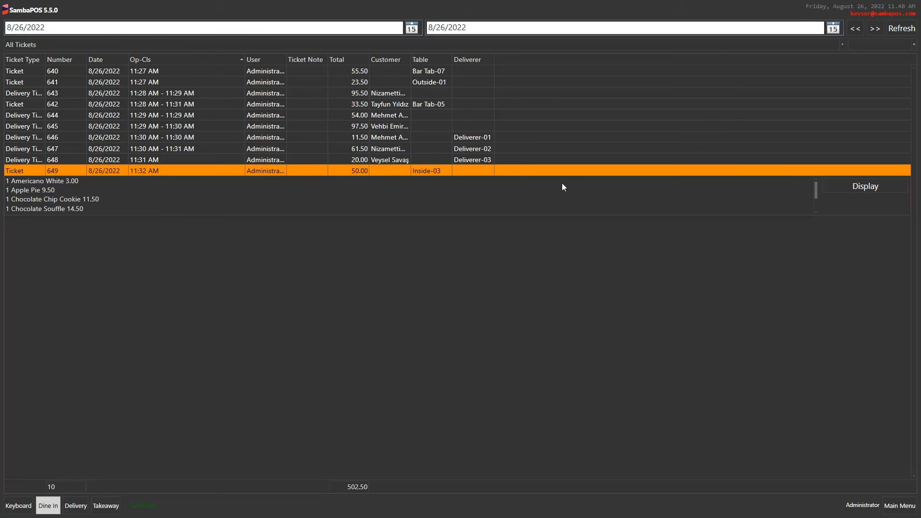
mouse_move(413, 335)
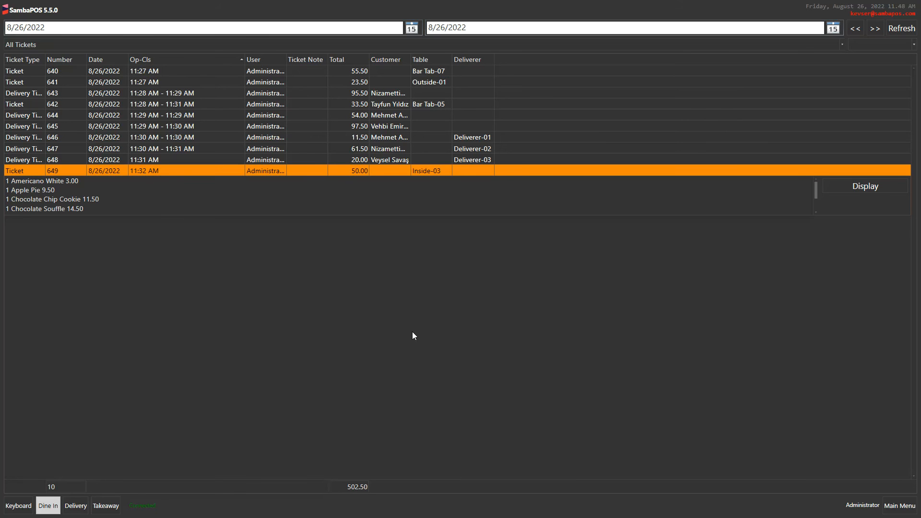
mouse_move(346, 228)
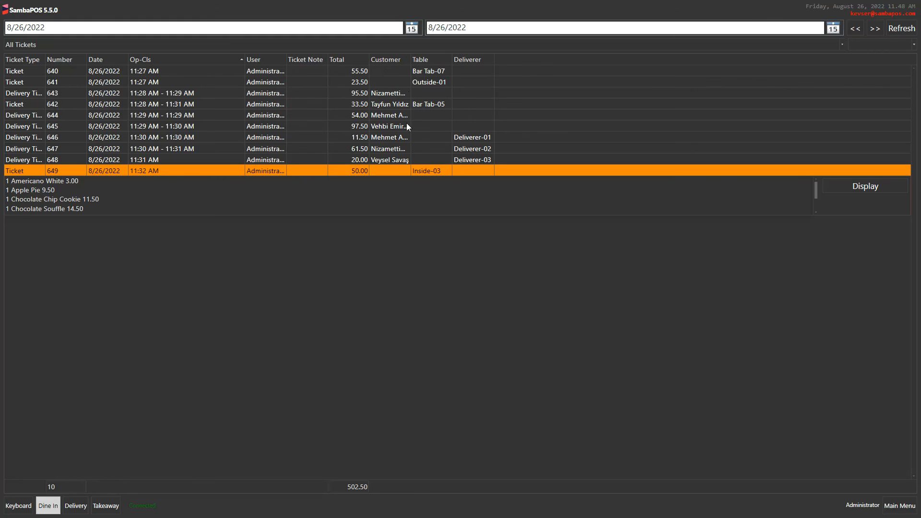
mouse_move(414, 139)
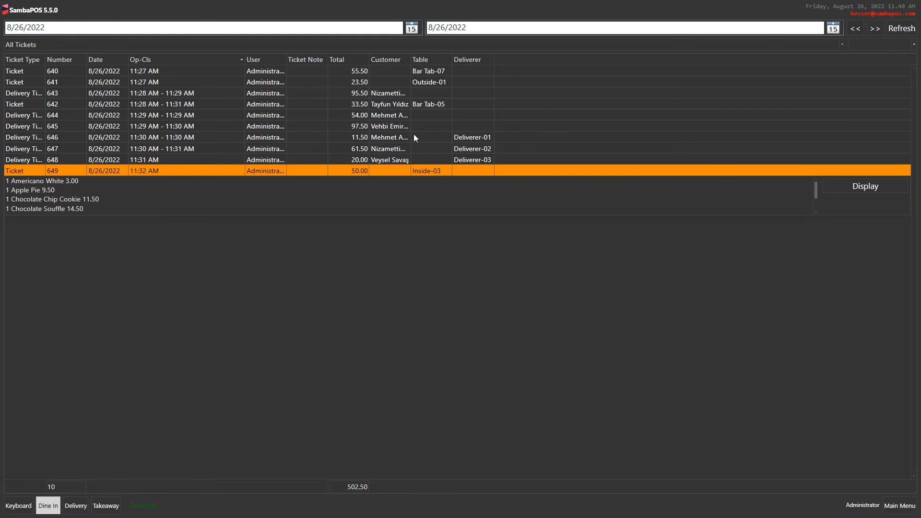
mouse_move(404, 82)
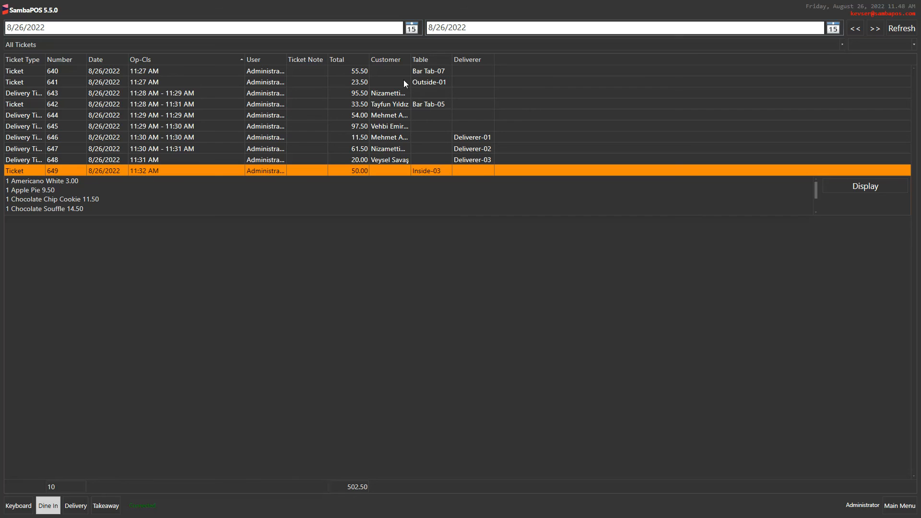
mouse_move(448, 95)
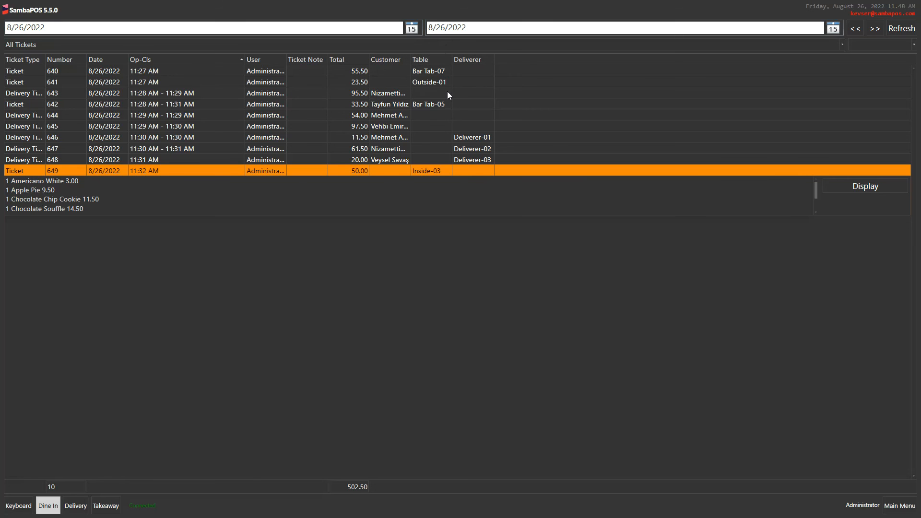
mouse_move(575, 361)
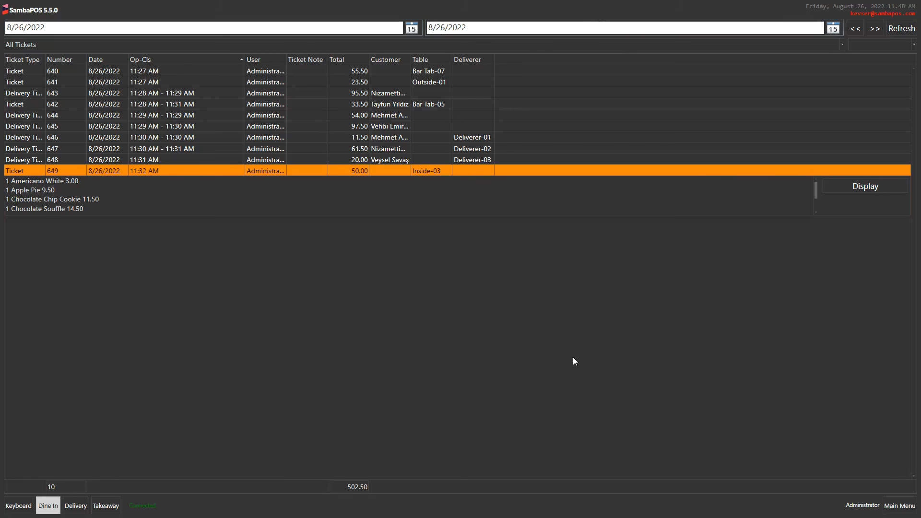
mouse_move(493, 273)
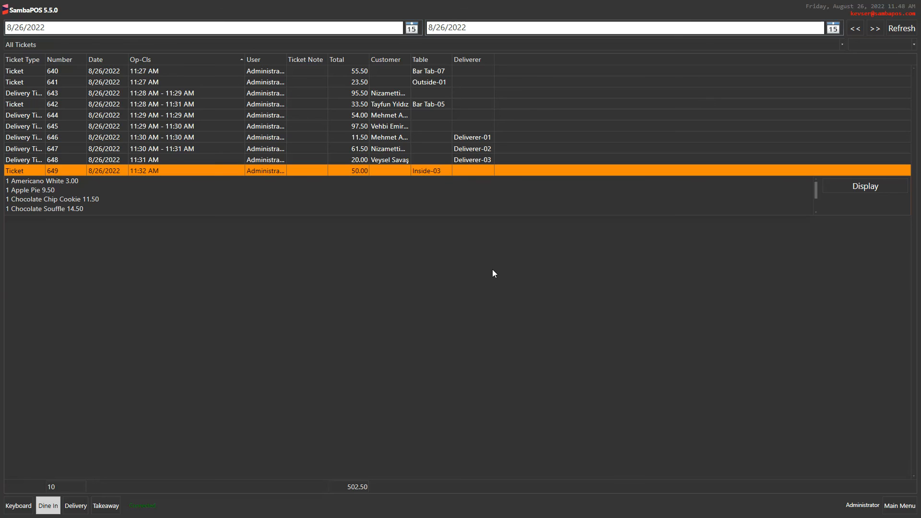
mouse_move(446, 263)
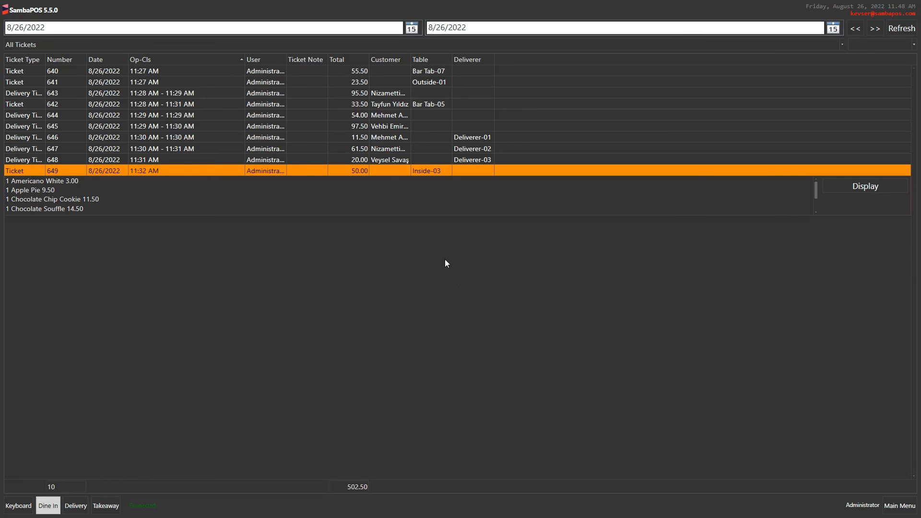
mouse_move(292, 224)
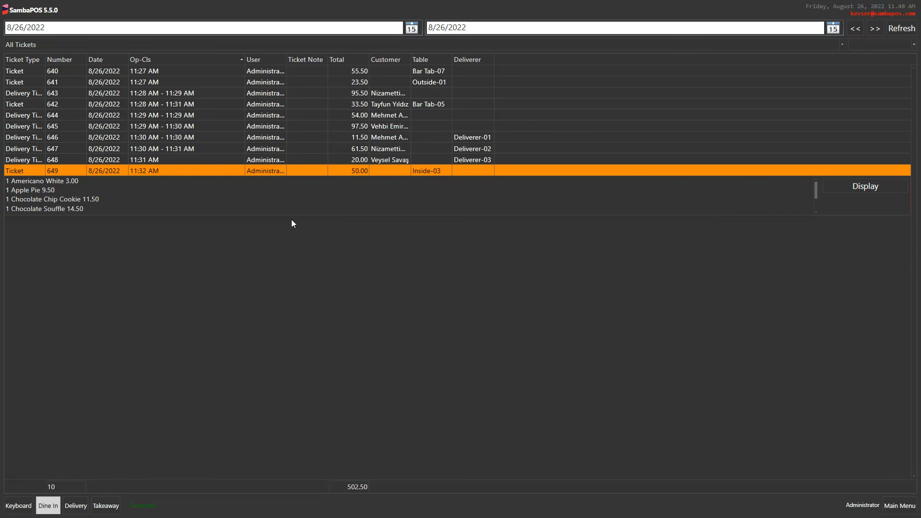
mouse_move(184, 180)
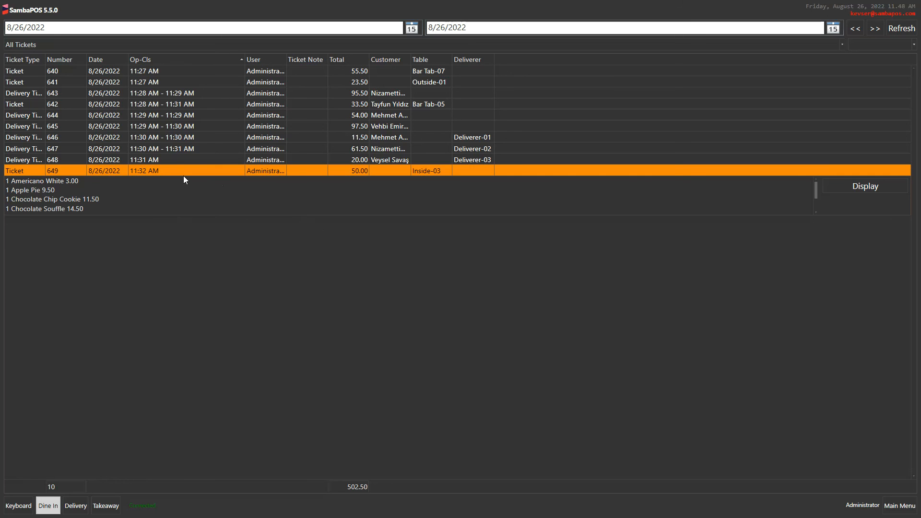
mouse_move(174, 162)
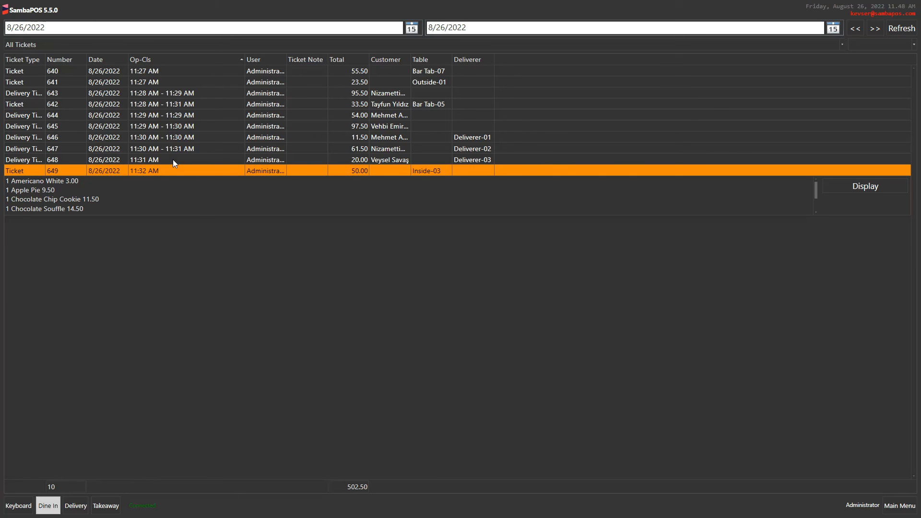